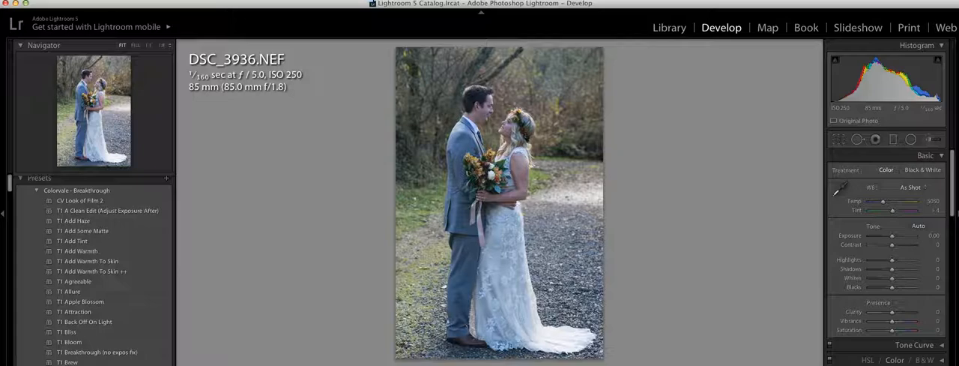
{"action": "mouse_move", "coordinate": [892, 238]}
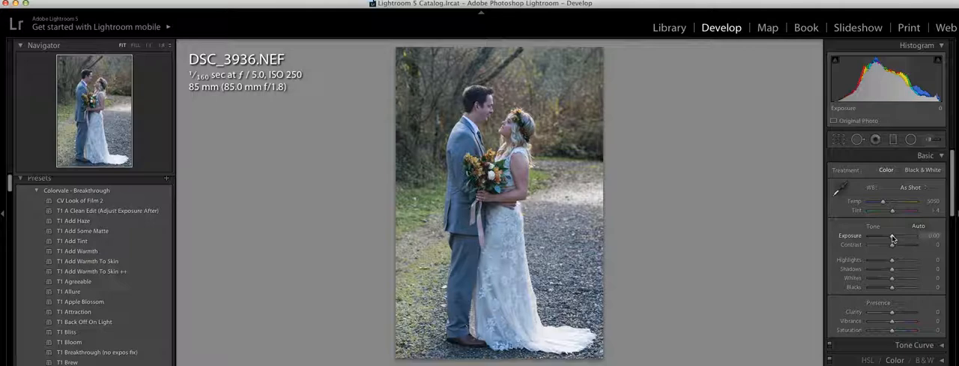
Adjust a Basic panel slider so the temperature drops from 6299 to about 6049.
{"action": "left_click_drag", "start_coordinate": [892, 235], "coordinate": [906, 235]}
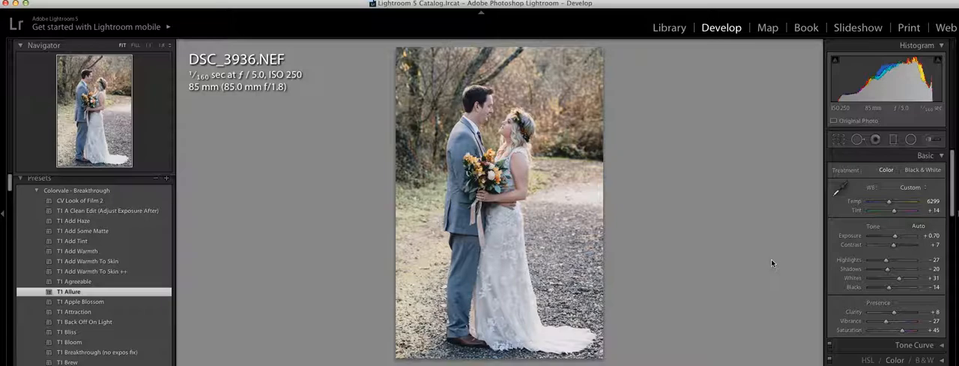
{"action": "mouse_move", "coordinate": [871, 205]}
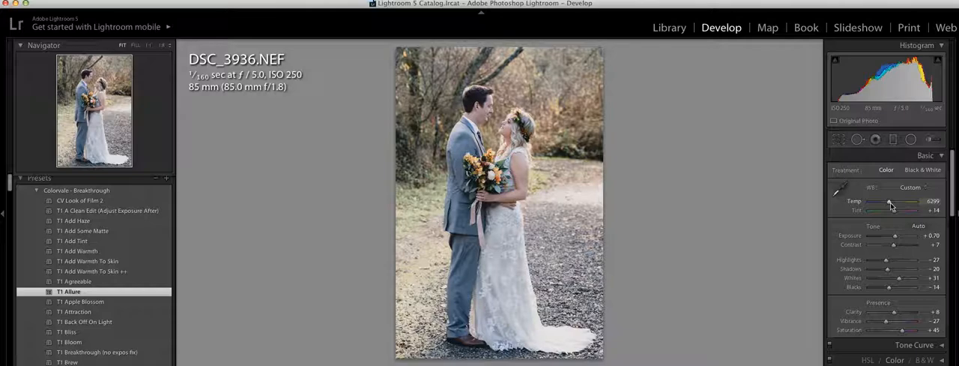
Set Temp to 5999 and raise Exposure from +0.70 to +1.00.
{"action": "left_click_drag", "start_coordinate": [899, 200], "coordinate": [888, 201]}
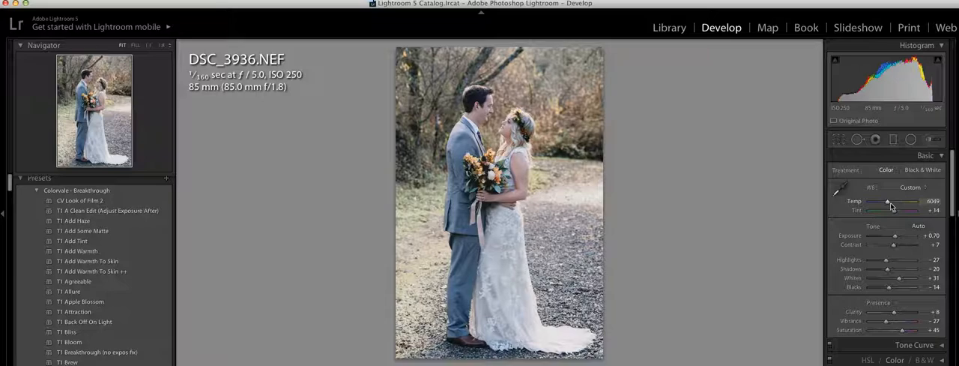
{"action": "left_click_drag", "start_coordinate": [899, 201], "coordinate": [890, 201]}
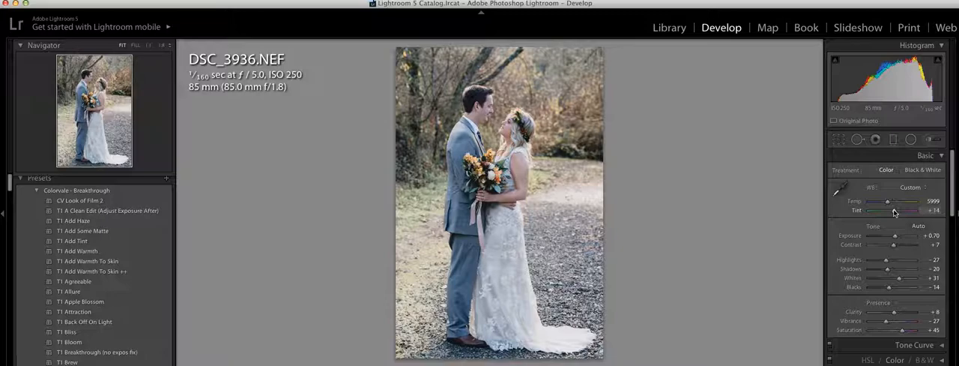
{"action": "left_click_drag", "start_coordinate": [894, 236], "coordinate": [898, 235]}
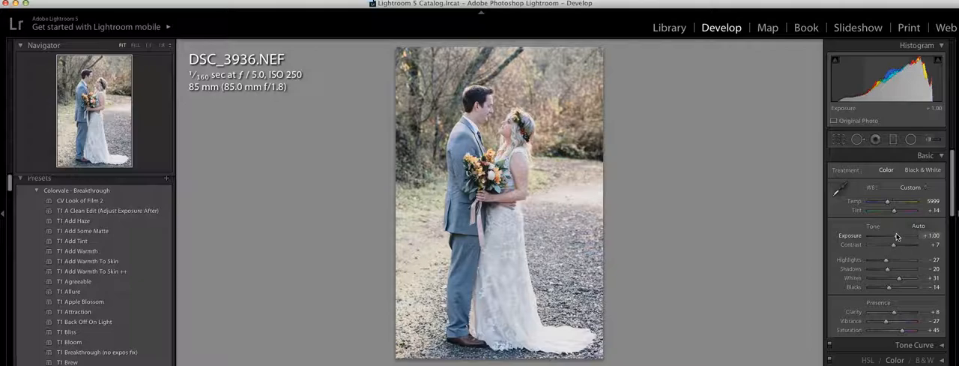